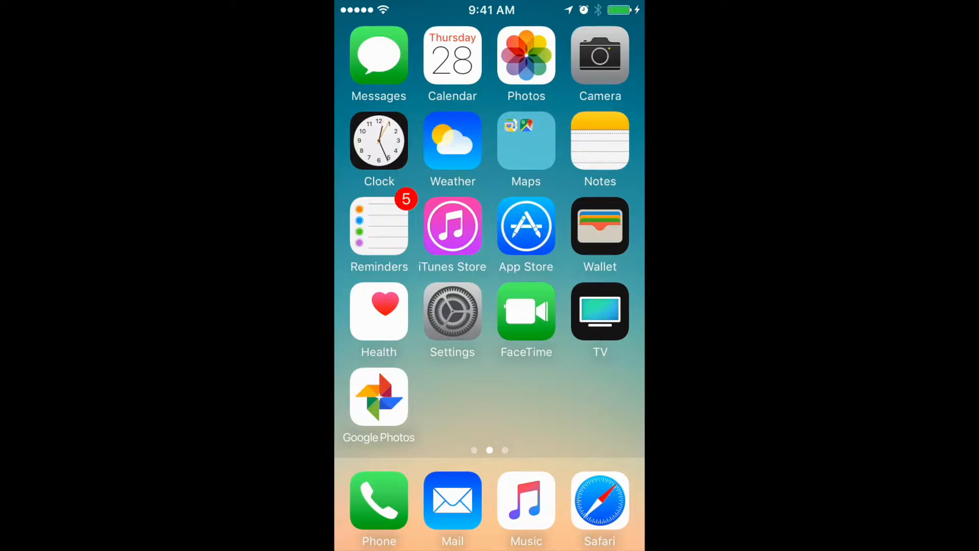
- Launch Phone from the dock and scroll through the Recents list
{"action": "left_click", "coordinate": [378, 502]}
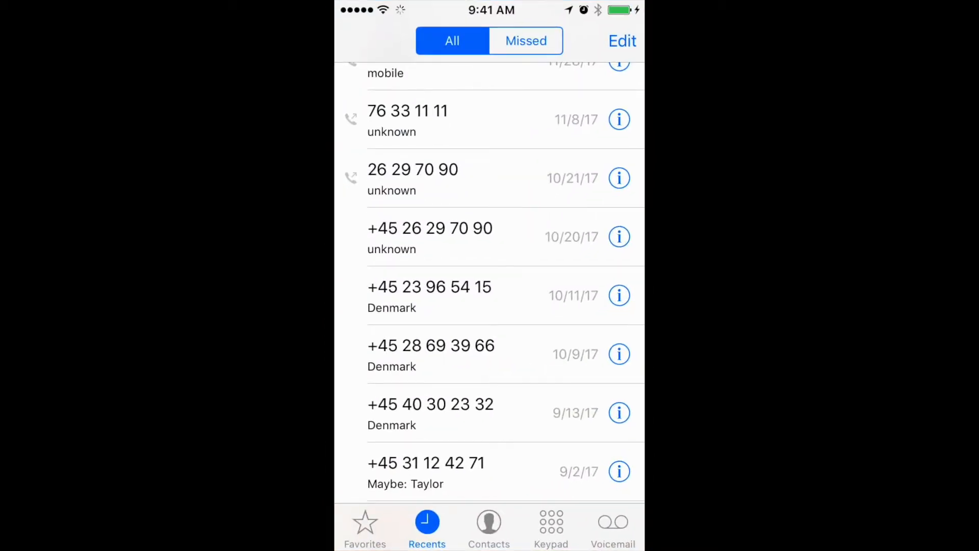
{"action": "scroll", "scroll_direction": "down", "scroll_amount": 3}
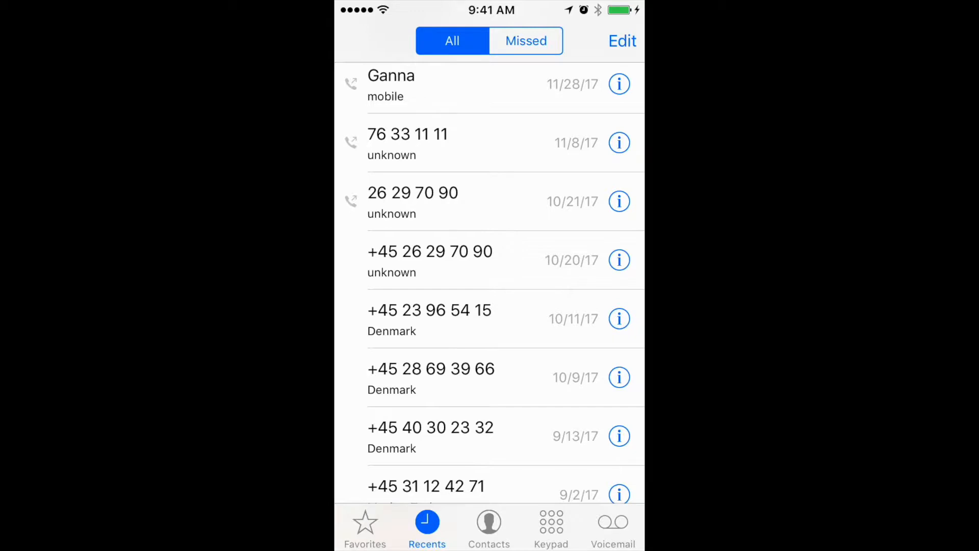
{"action": "left_click", "coordinate": [619, 318]}
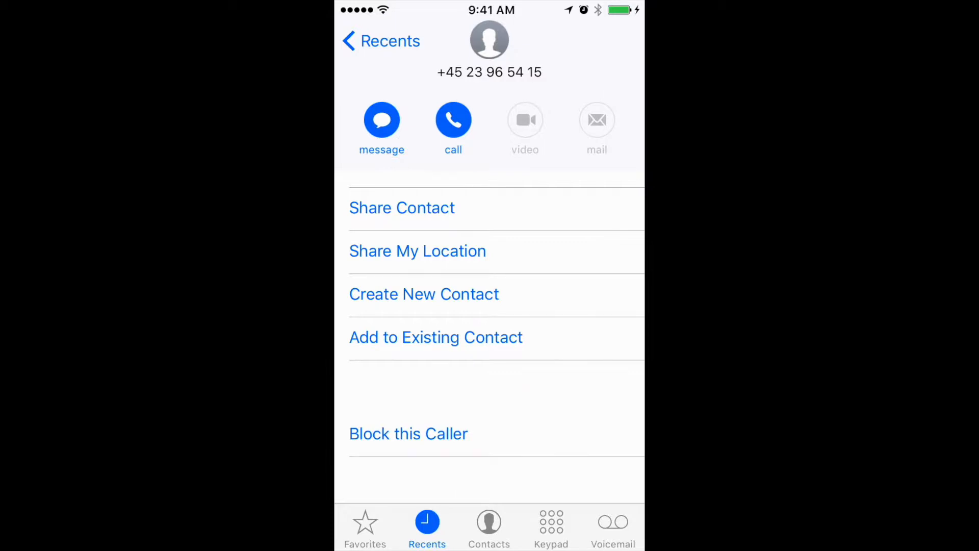
{"action": "left_click", "coordinate": [409, 434]}
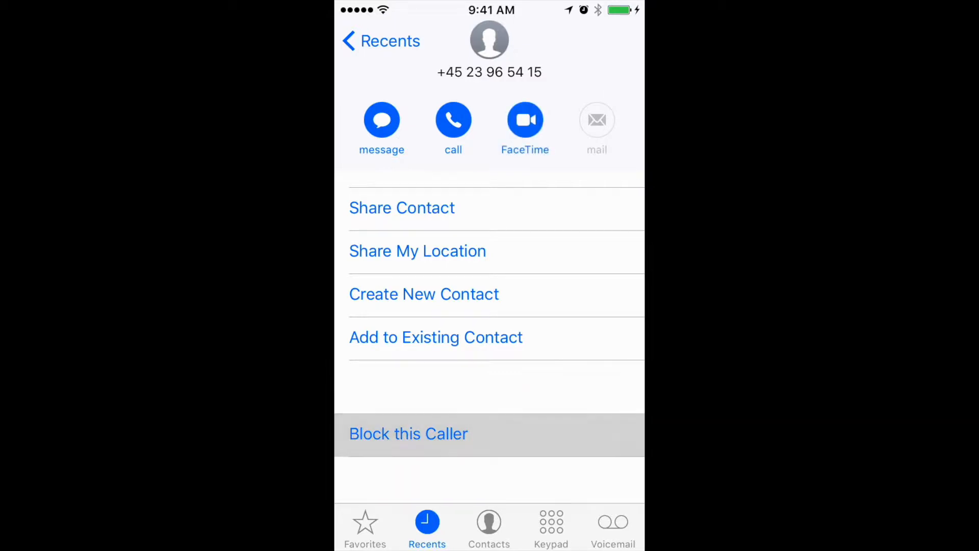
{"action": "left_click", "coordinate": [408, 434]}
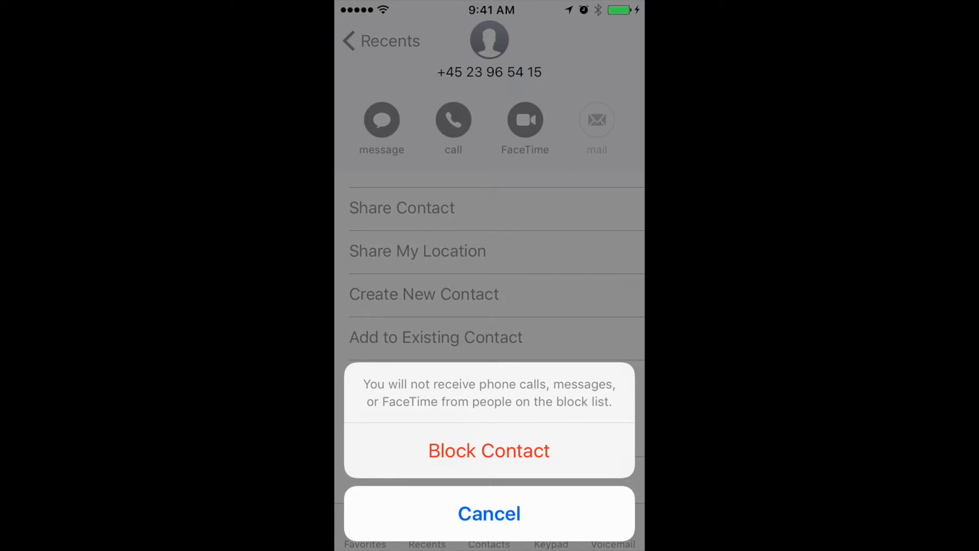
{"action": "left_click", "coordinate": [489, 450]}
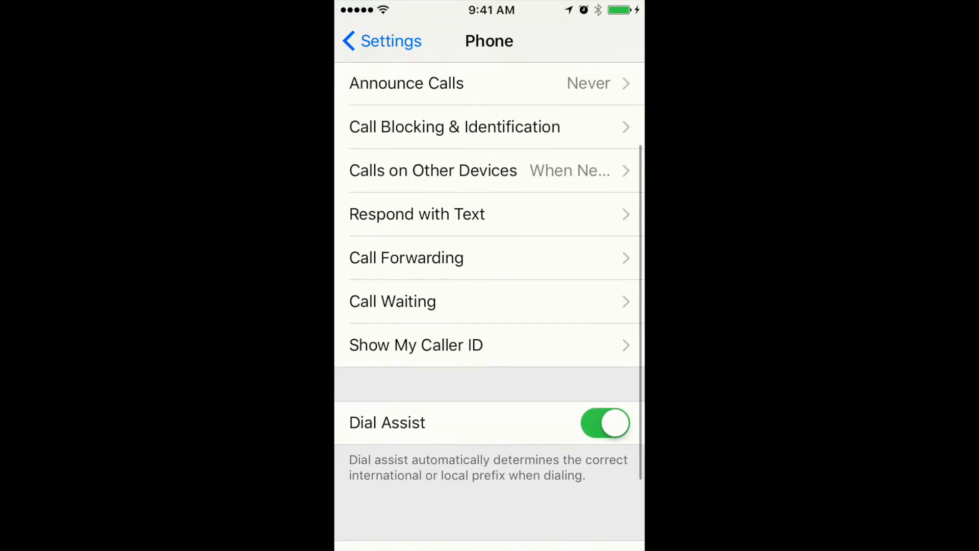
- Scroll down the Phone settings page toward the call blocking options
{"action": "scroll", "scroll_direction": "down", "scroll_amount": 3}
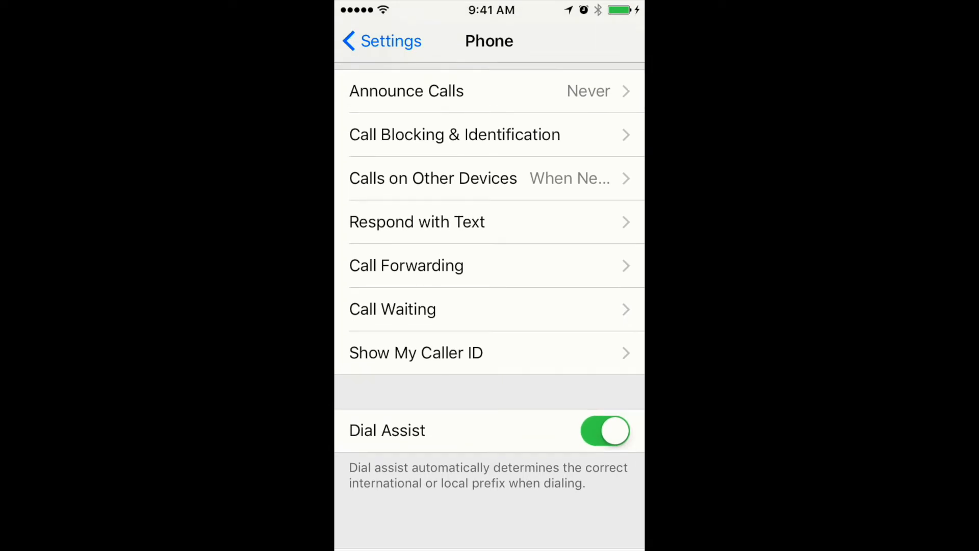
{"action": "left_click", "coordinate": [455, 134]}
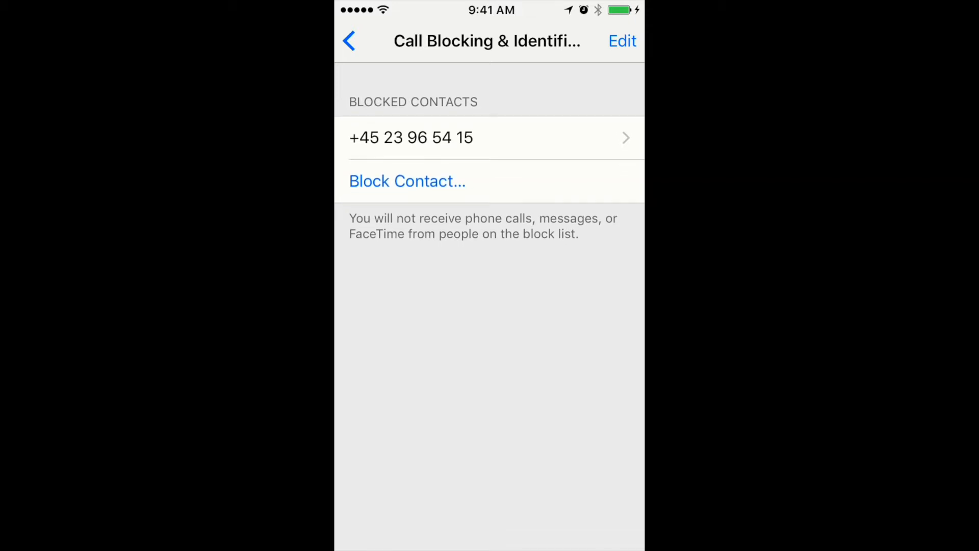
{"action": "left_click", "coordinate": [411, 138]}
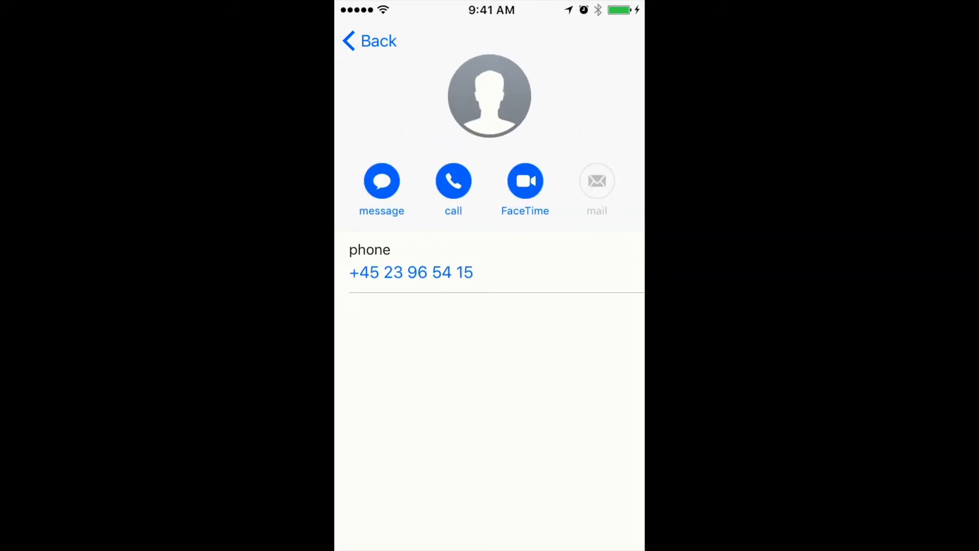
{"action": "left_click", "coordinate": [368, 41]}
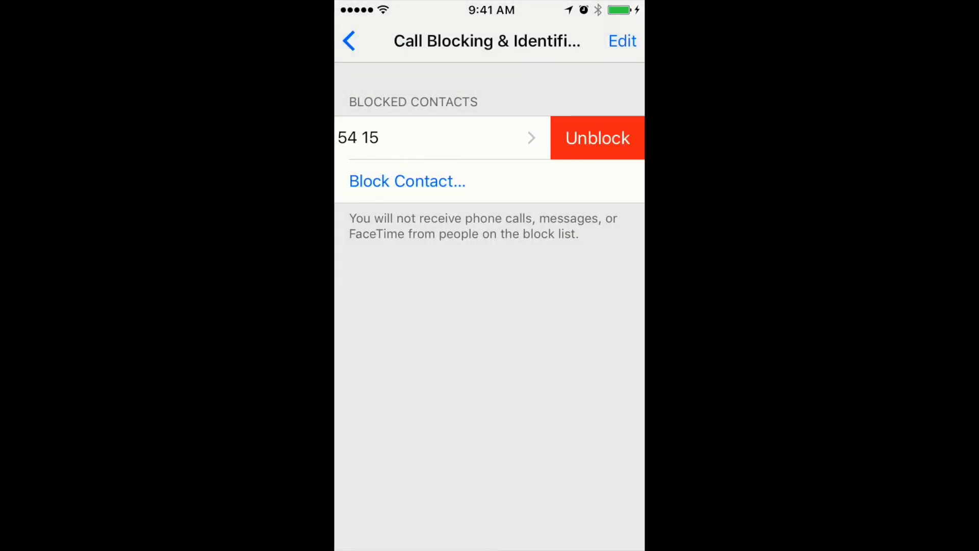
{"action": "left_click", "coordinate": [597, 138]}
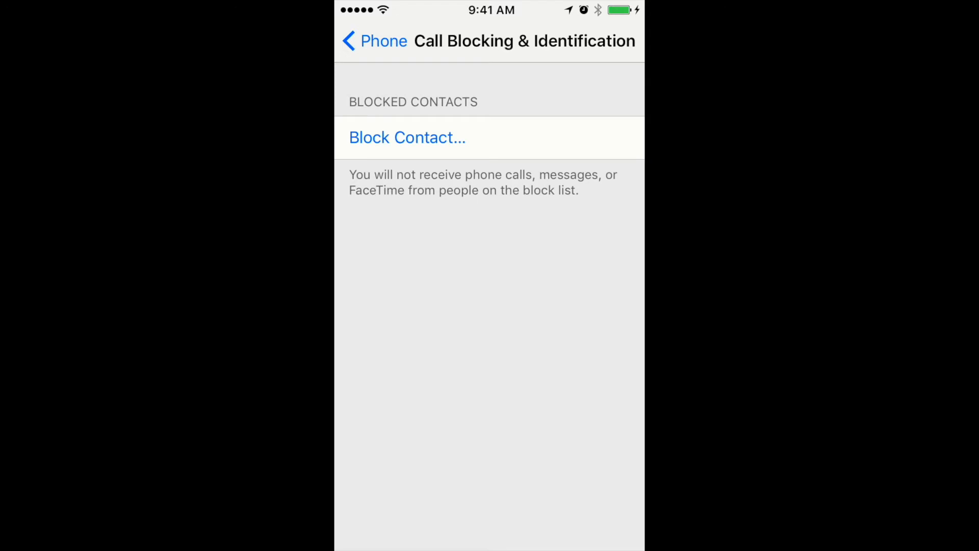
- Go back from Call Blocking & Identification to the Phone settings page
{"action": "left_click", "coordinate": [407, 136]}
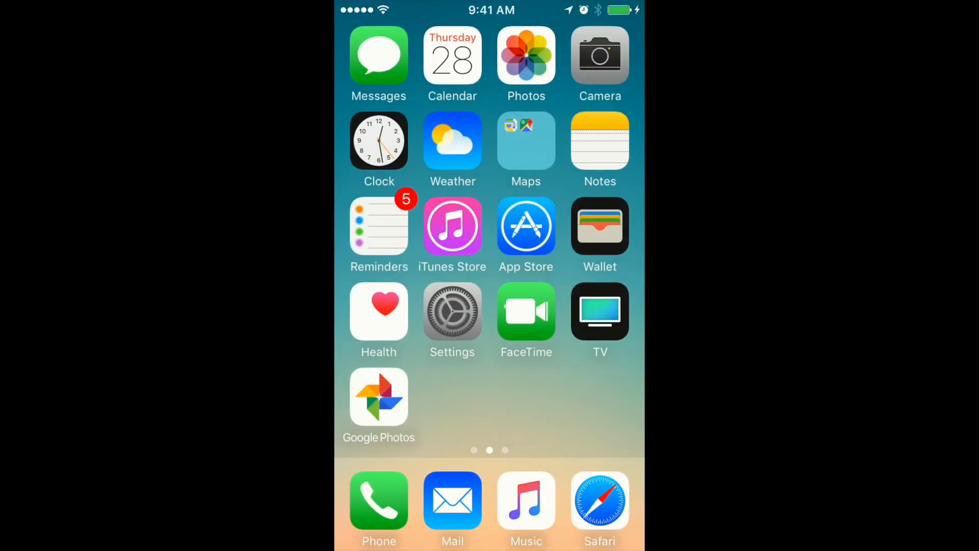
- Swipe to the third Home Screen page showing Extras, iCloud Drive, Skype and Instagram
{"action": "scroll", "scroll_direction": "left", "scroll_amount": 3}
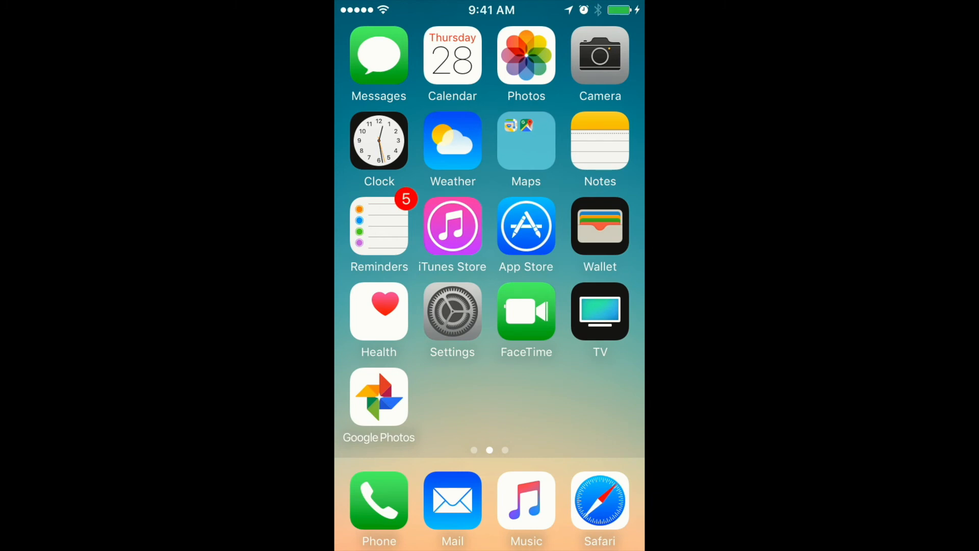
{"action": "scroll", "scroll_direction": "left", "scroll_amount": 3}
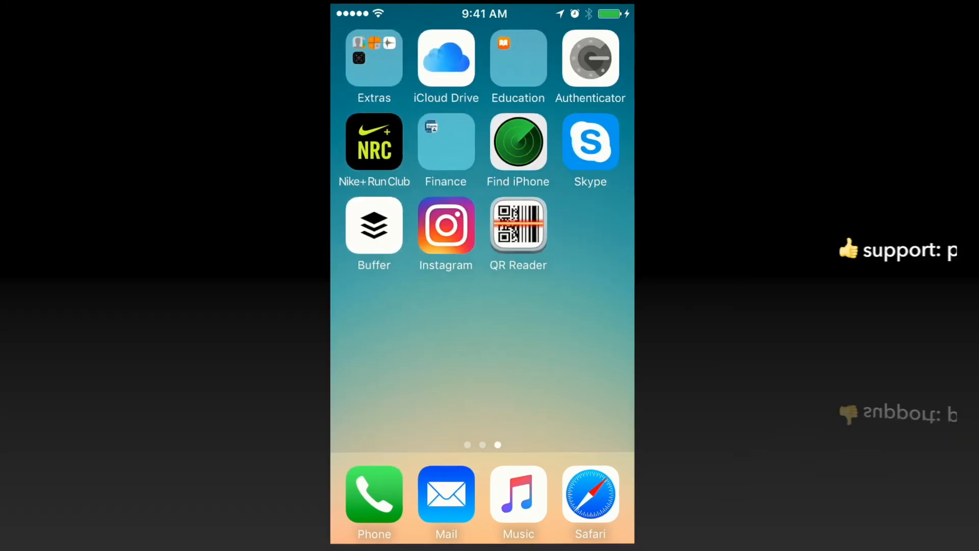